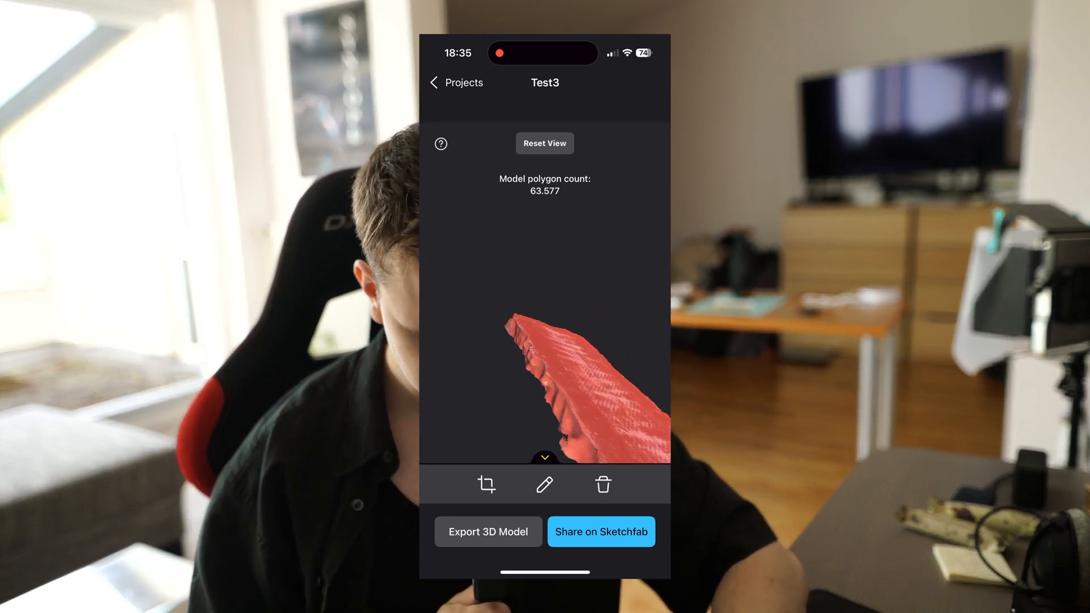
- Return from the Test3 preview to the projects list and select a scan project
click(435, 83)
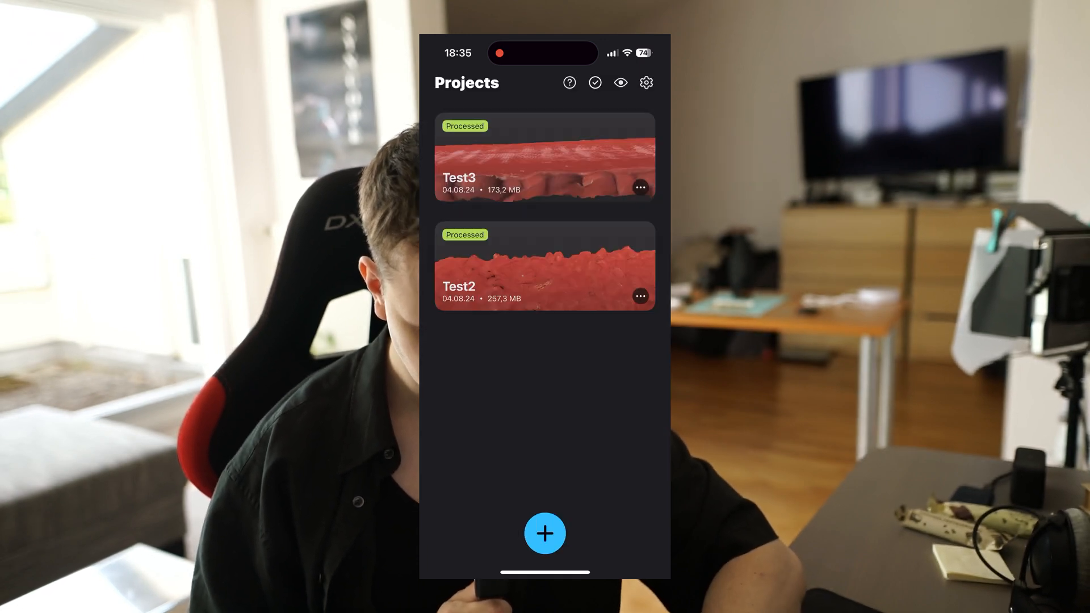
click(544, 265)
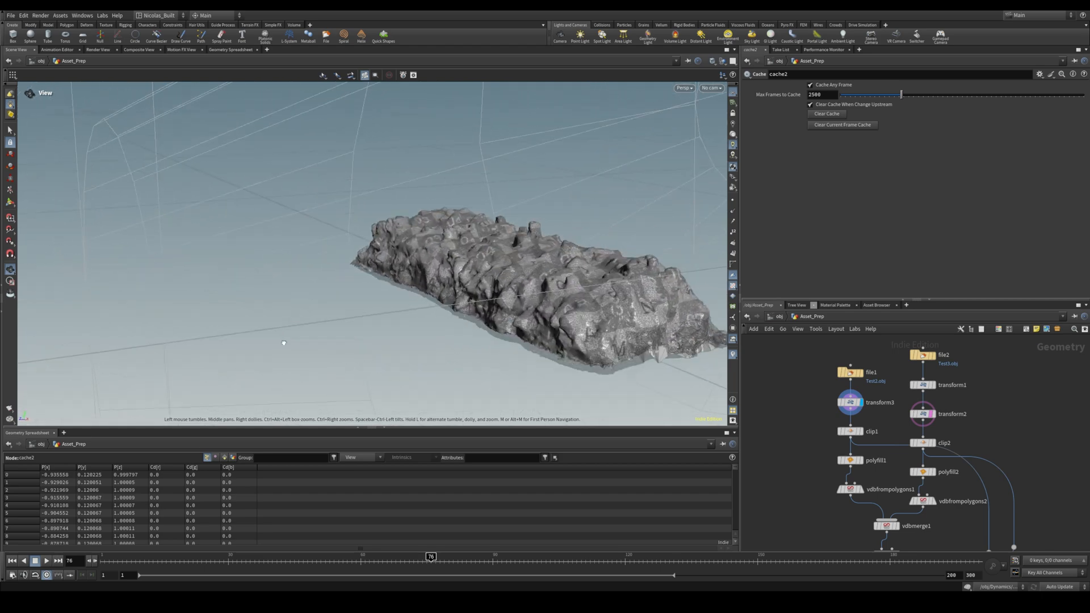
- Display the clipped second scan piece, then its hole-filled polyfill2 result
scroll(down, 3)
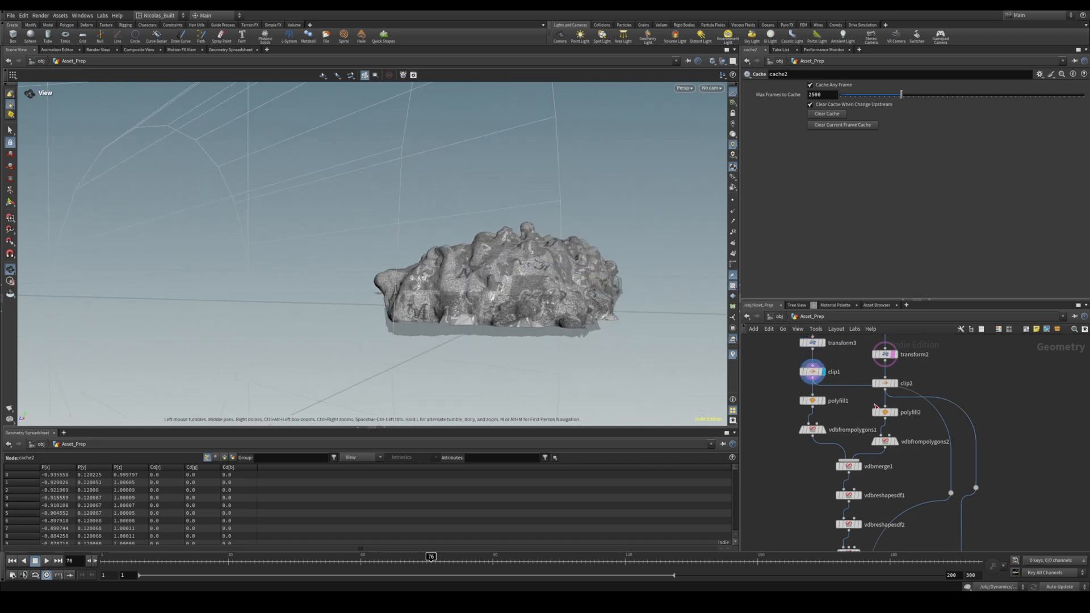
click(885, 382)
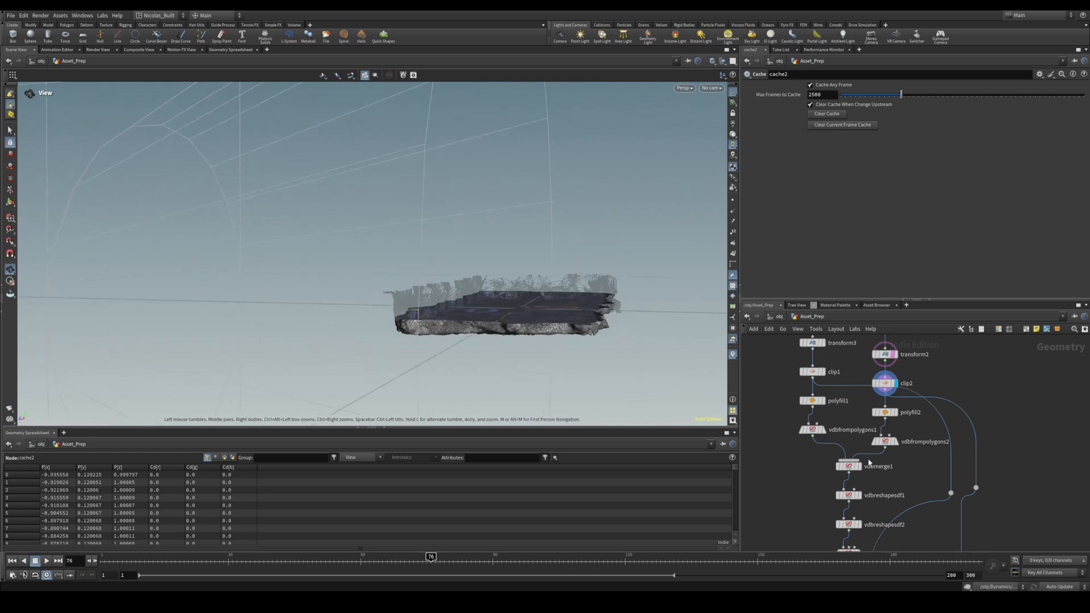
click(838, 401)
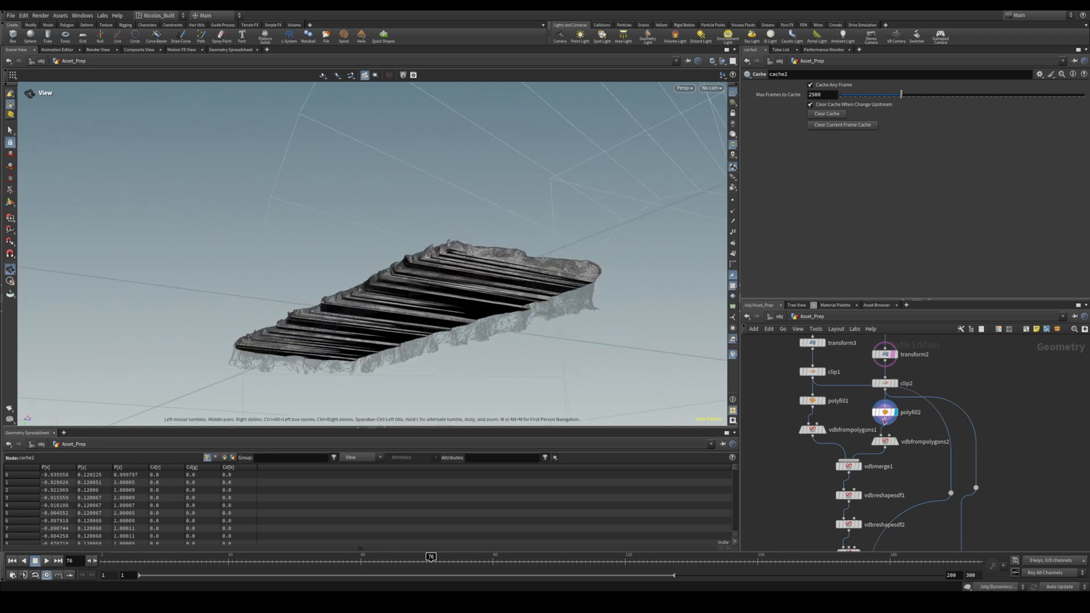
click(849, 467)
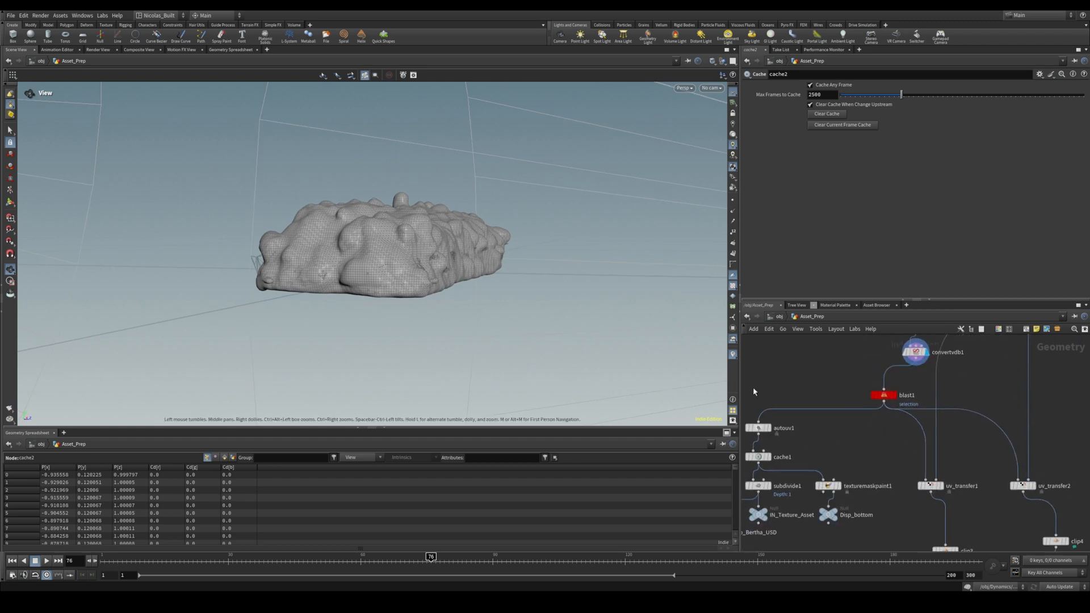
mouse_move(973, 458)
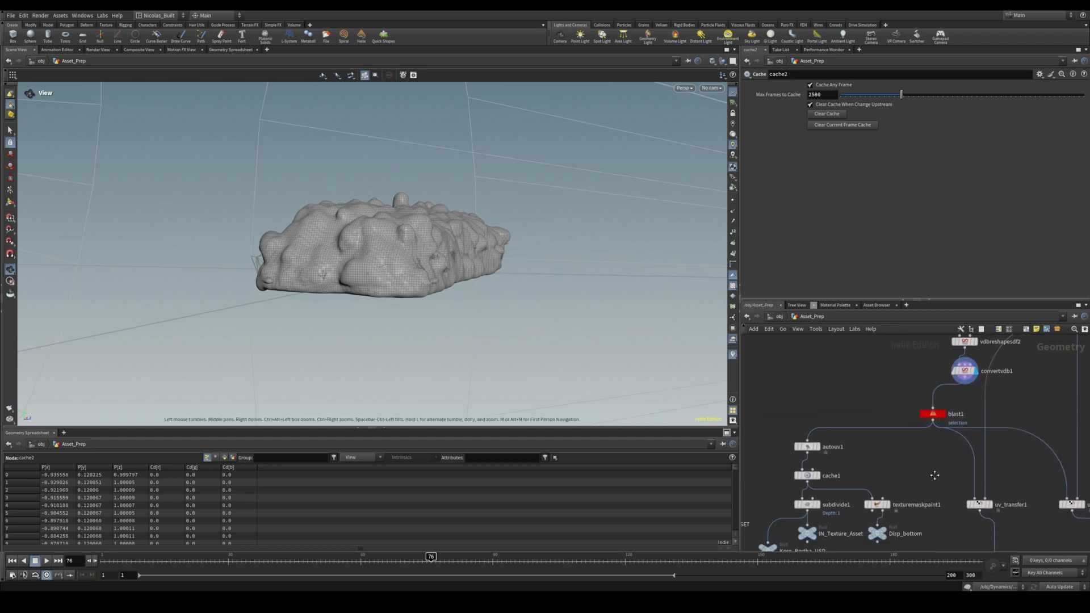
- Navigate the Asset_Prep network to the autouv1, subdivide1 and uv_transfer nodes
scroll(down, 3)
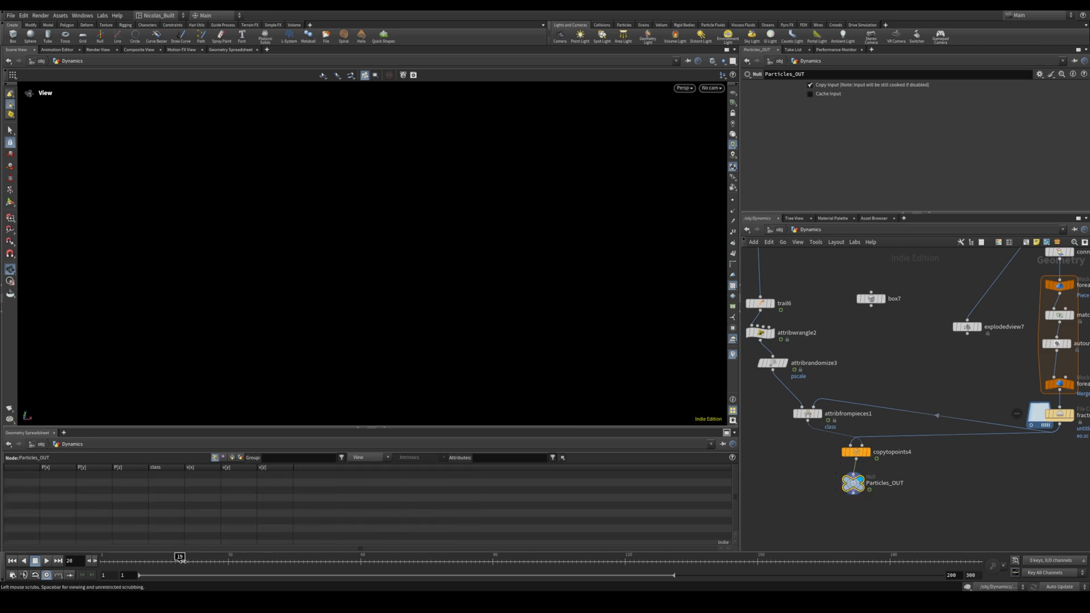
- Switch to the Dynamics network feeding copied pieces into Particles_OUT
click(45, 561)
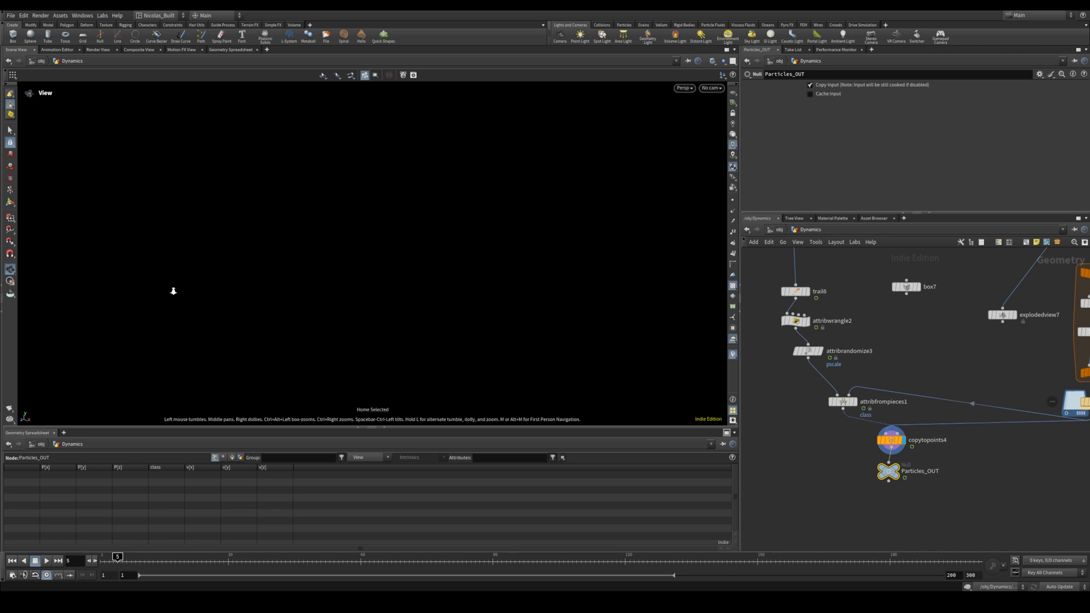
mouse_move(391, 317)
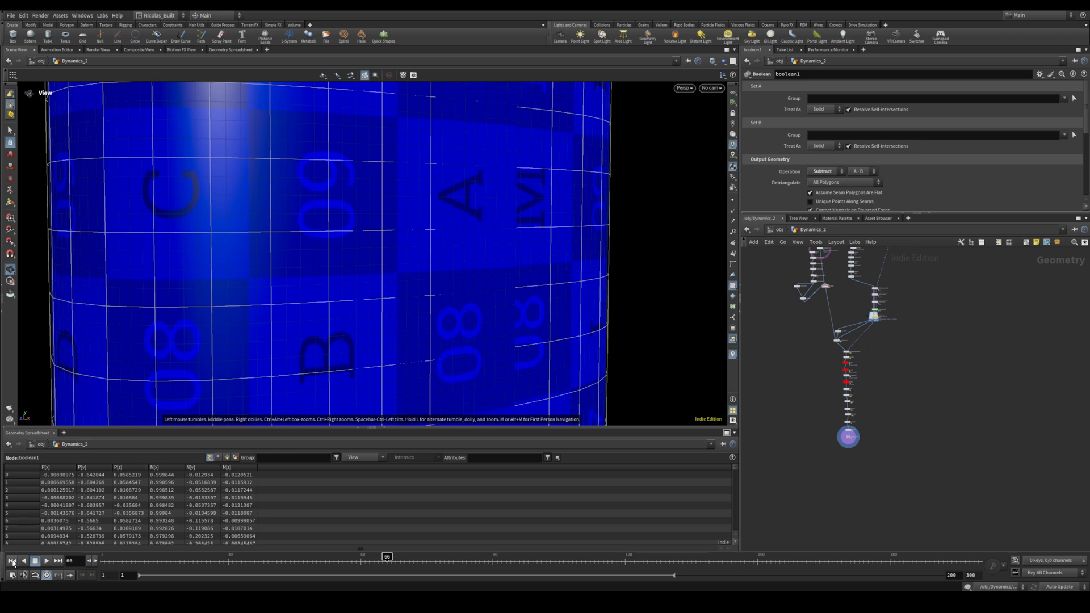
- Home the view and move to the second dynamics network with the Vellum cloth wrapper
key(h)
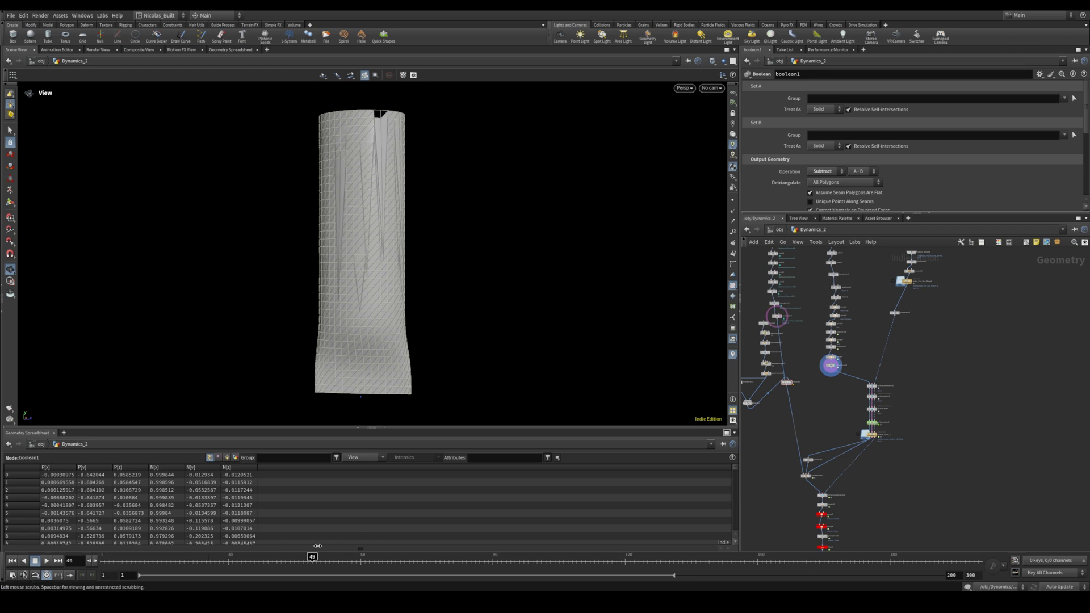
click(11, 560)
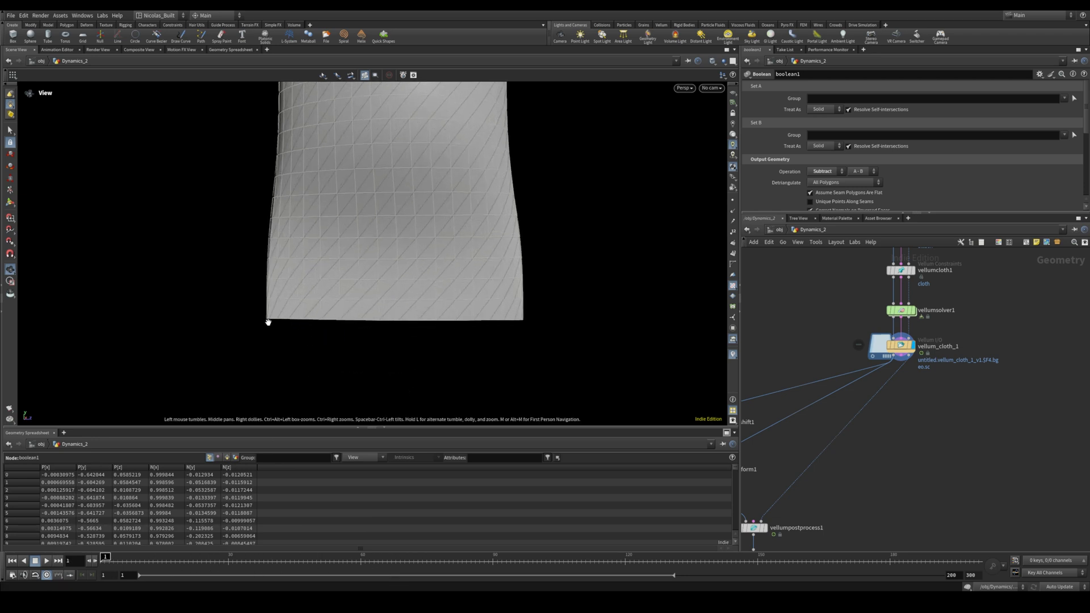
mouse_move(534, 318)
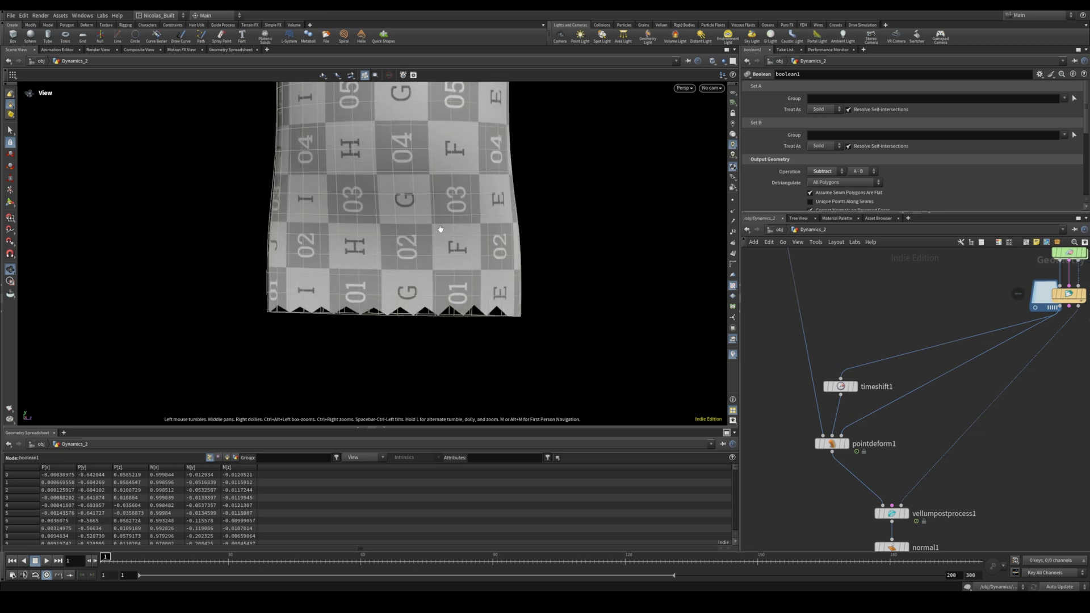
- Select retime2 to review the retimed crumple of the blue packaging
click(832, 443)
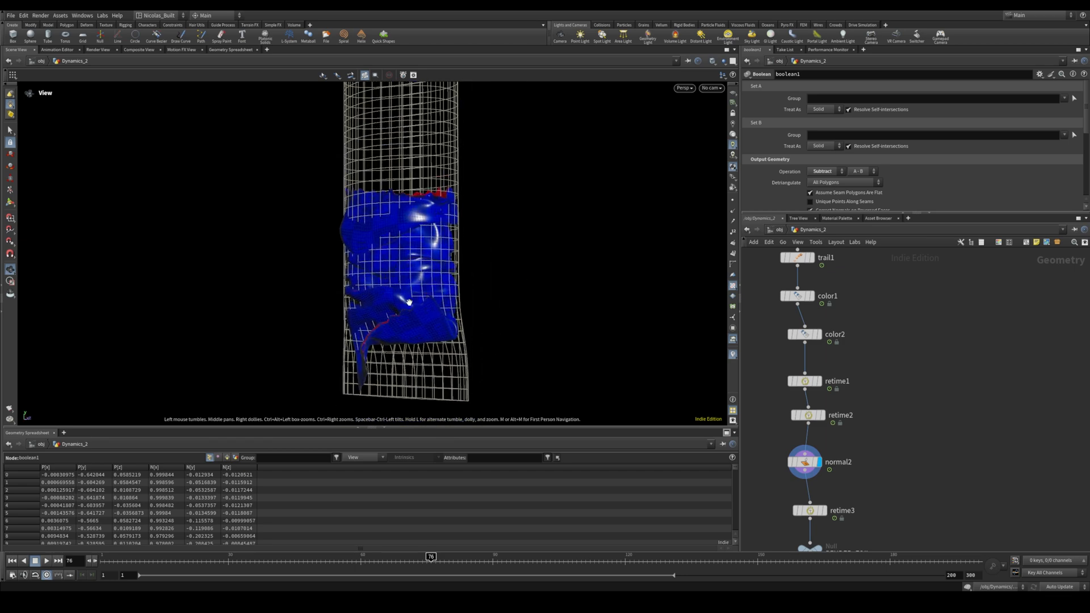
mouse_move(641, 121)
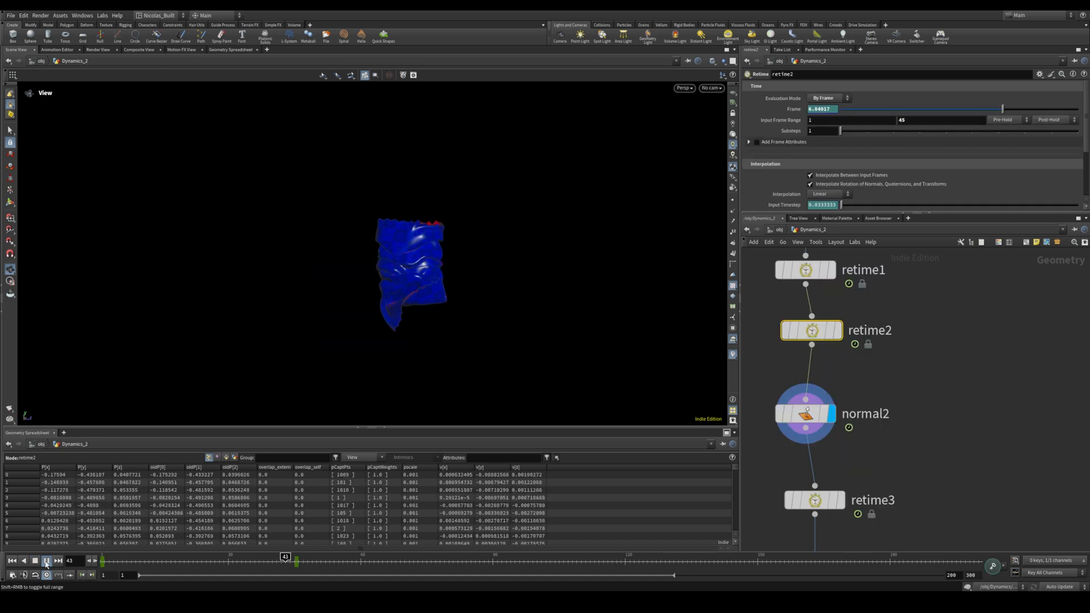
- Switch to Dynamics_4 and display the polyreduced_geo File Cache of scattered fragments
click(46, 560)
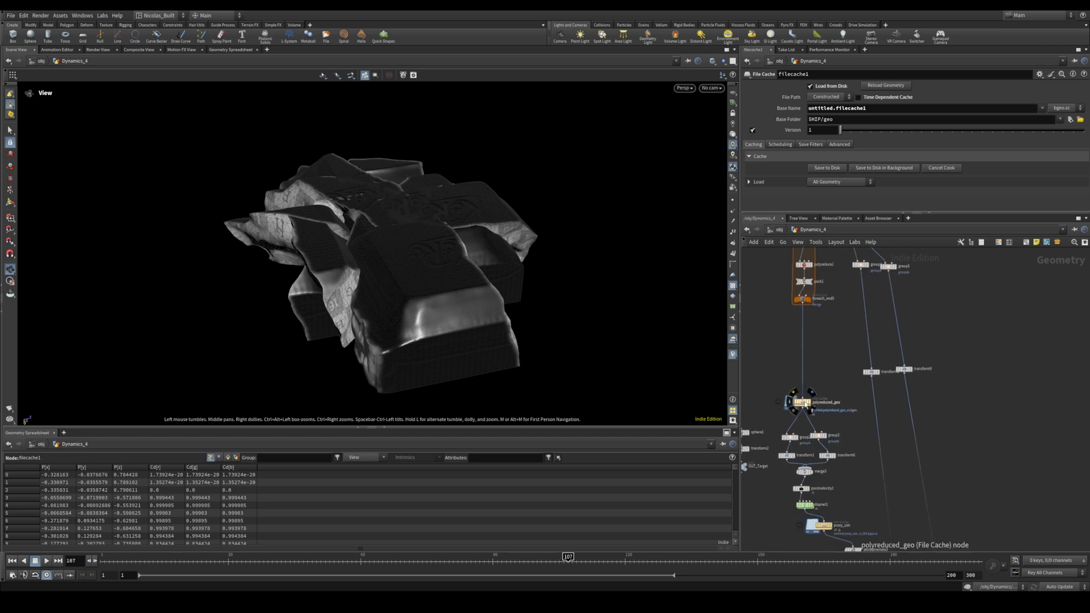
mouse_move(809, 397)
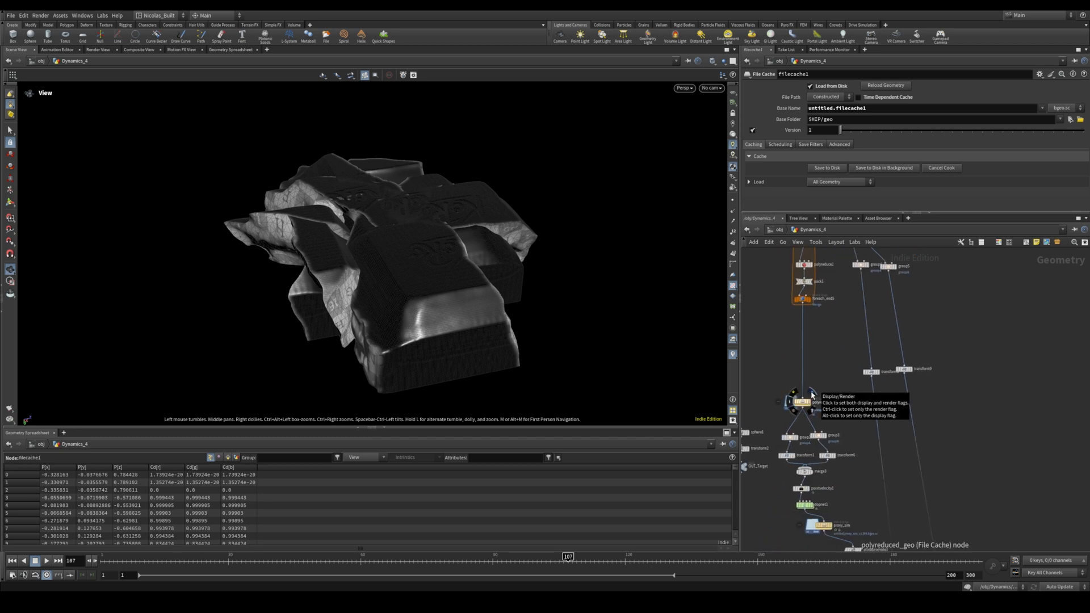
click(795, 402)
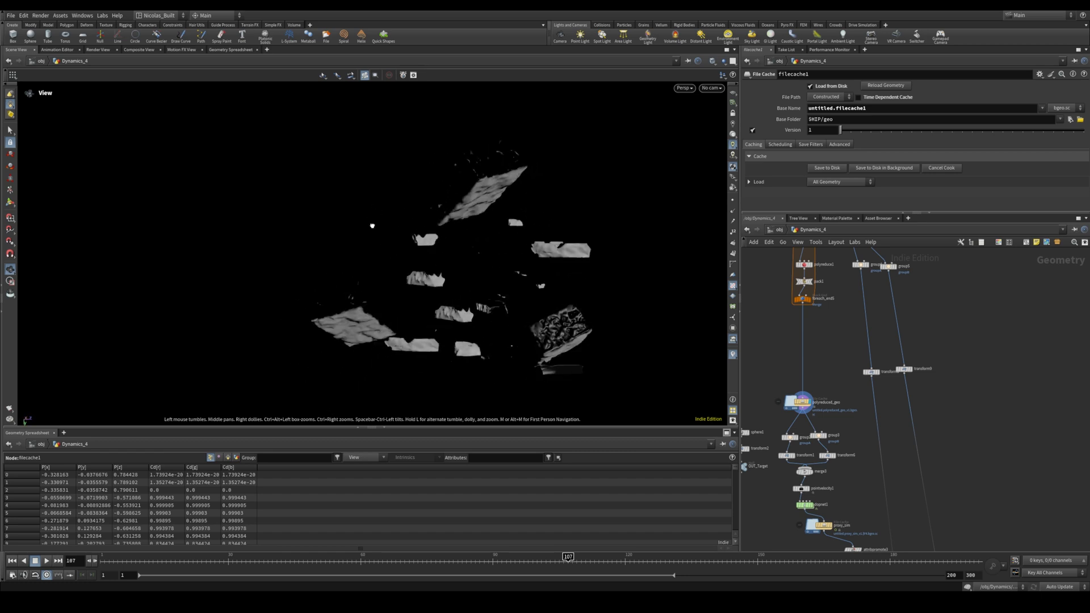
- Set the viewport Color Scheme to Light in the Display Options
click(391, 171)
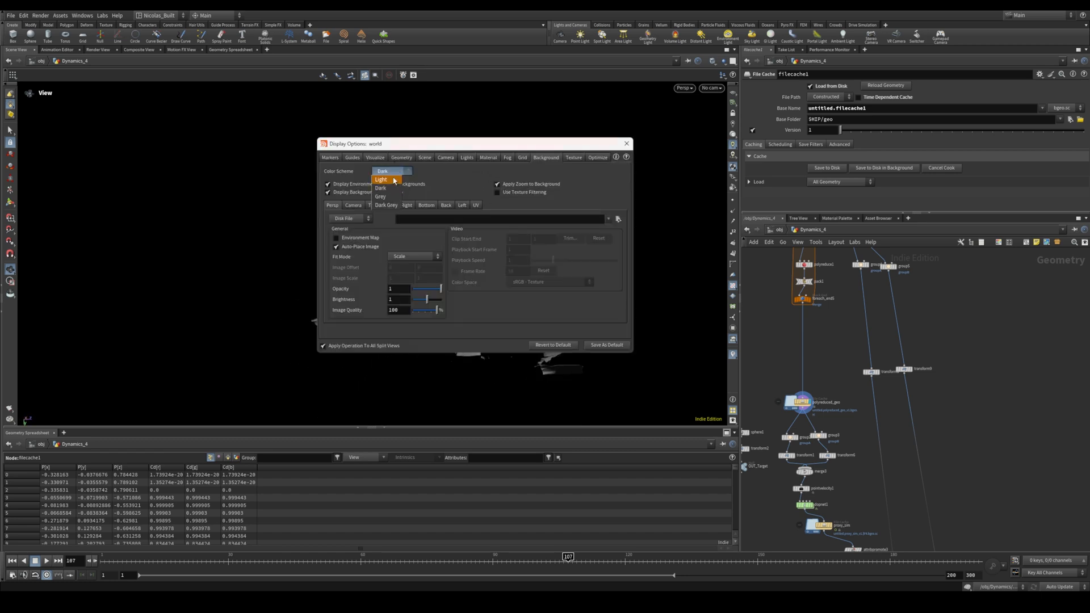
click(382, 180)
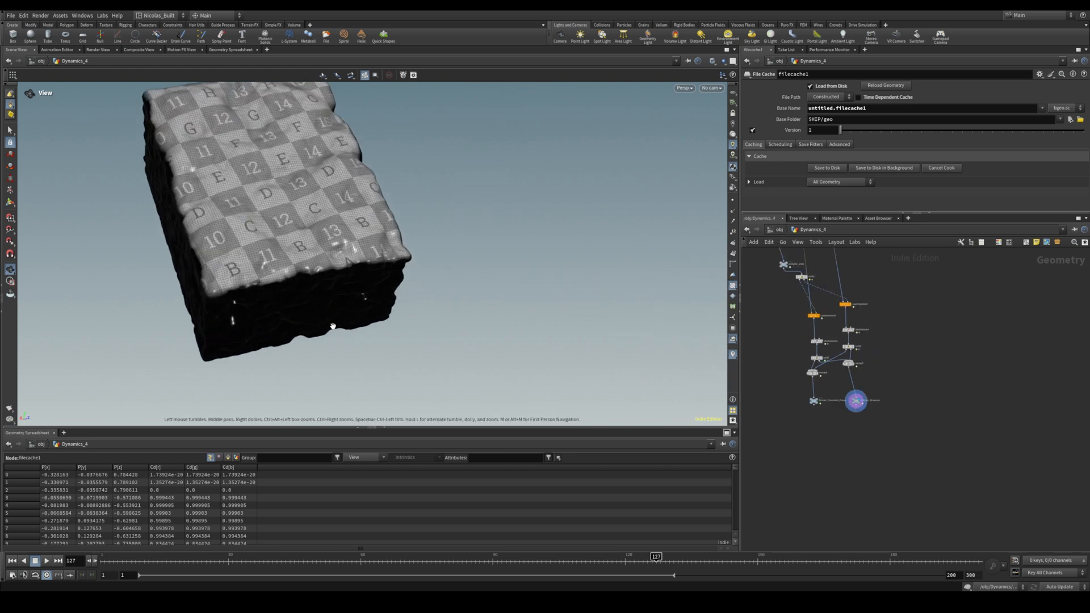
mouse_move(399, 337)
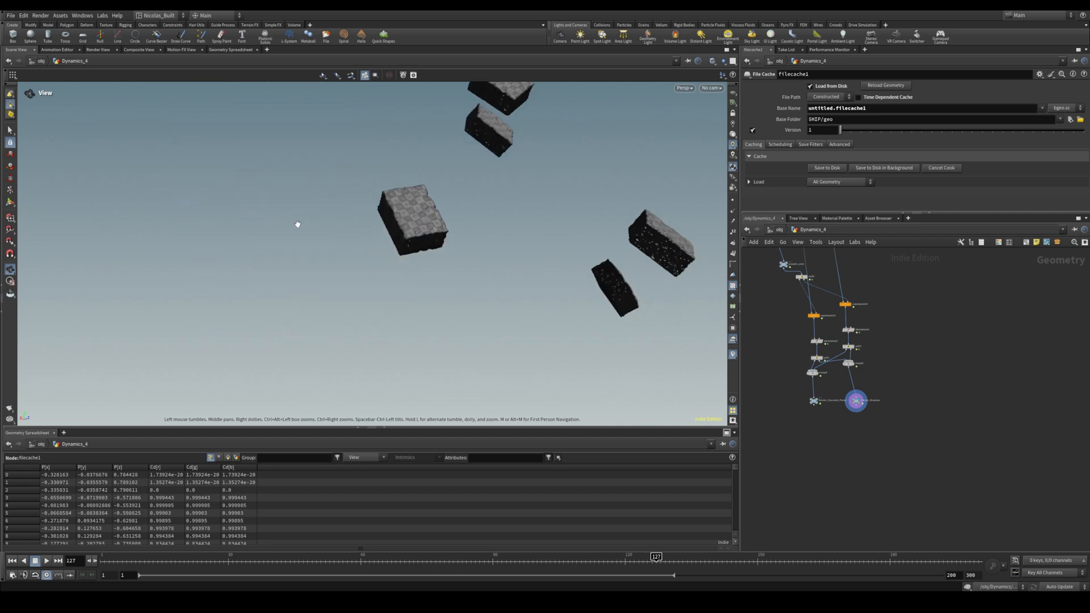
mouse_move(779, 236)
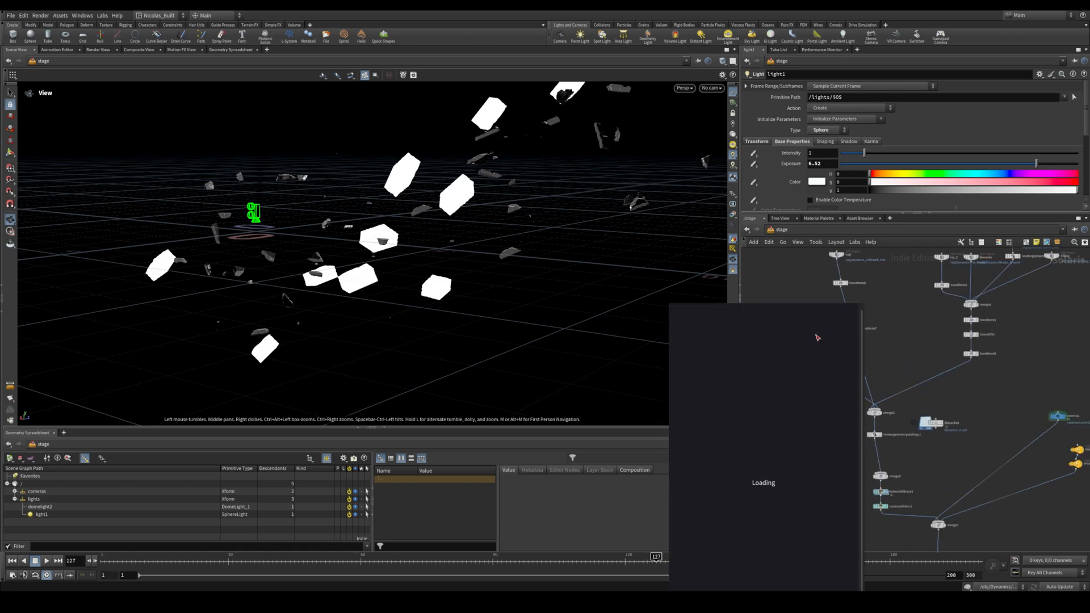
mouse_move(853, 449)
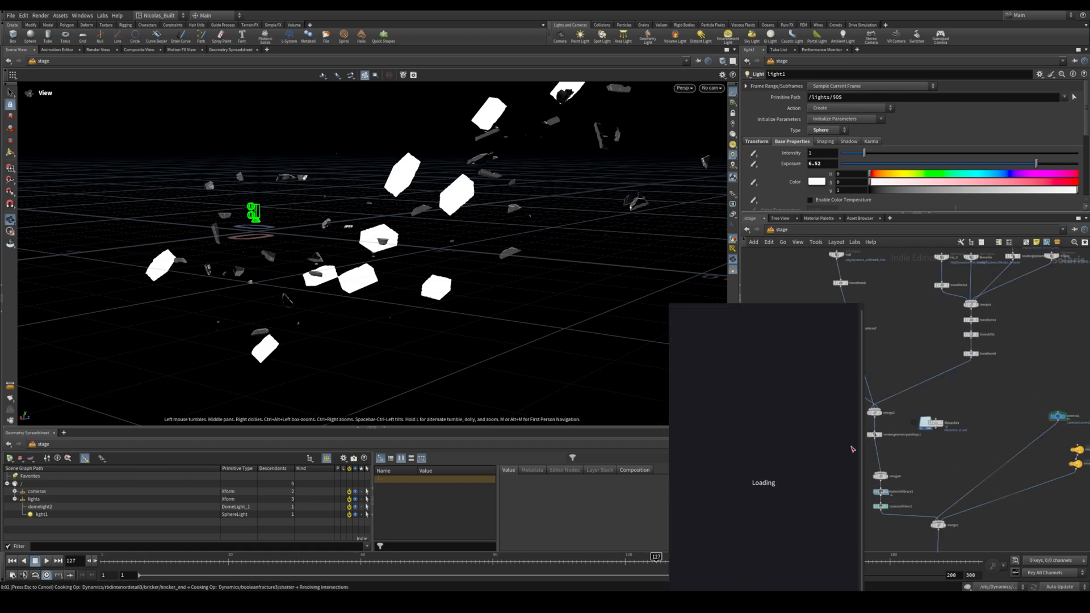